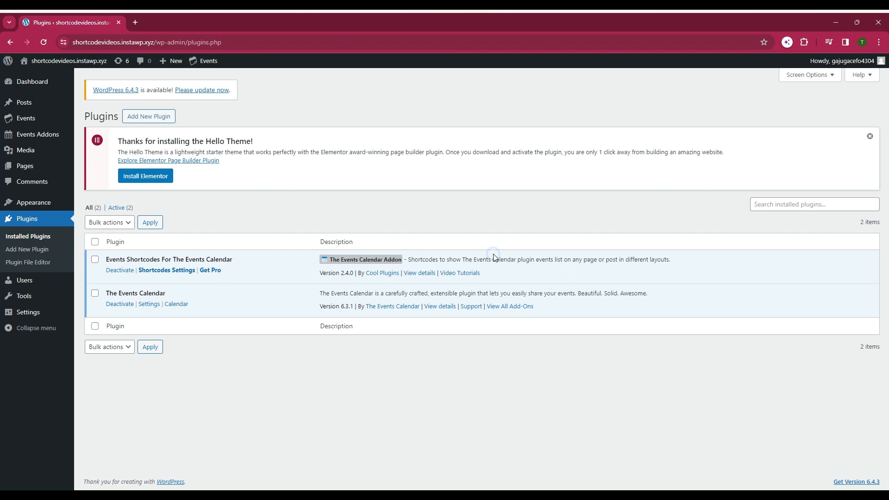
mouse_move(465, 262)
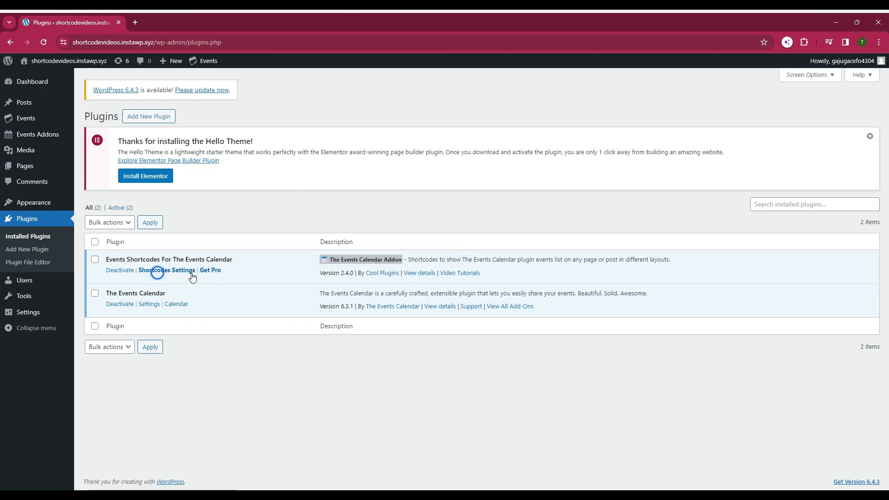
mouse_move(182, 270)
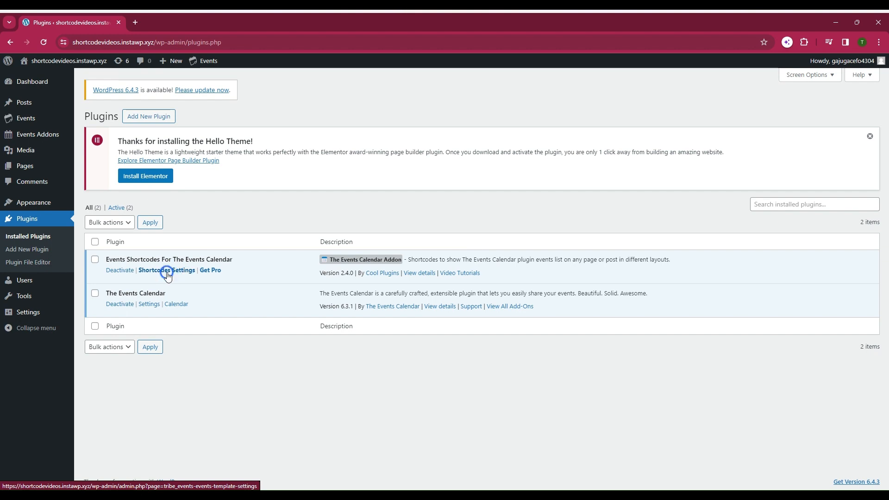
mouse_move(25, 166)
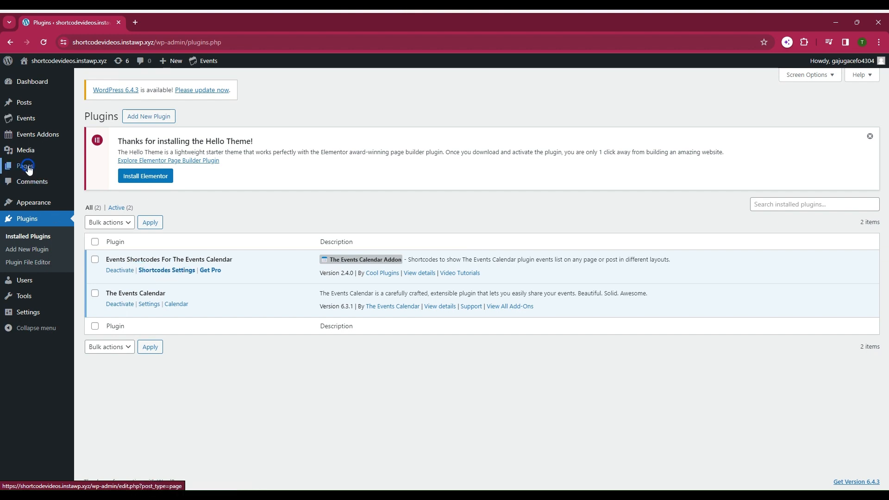
Start a new blank page under Pages and title it 'Events Shortcode'
left_click(25, 166)
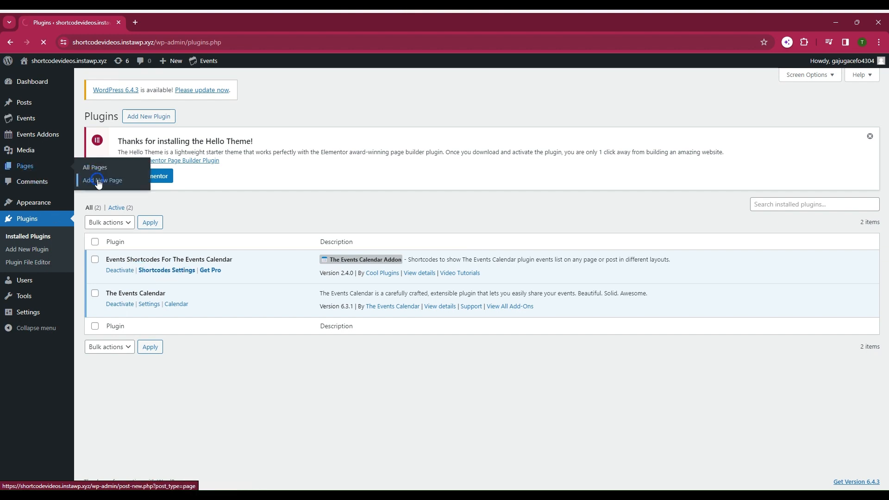
left_click(102, 181)
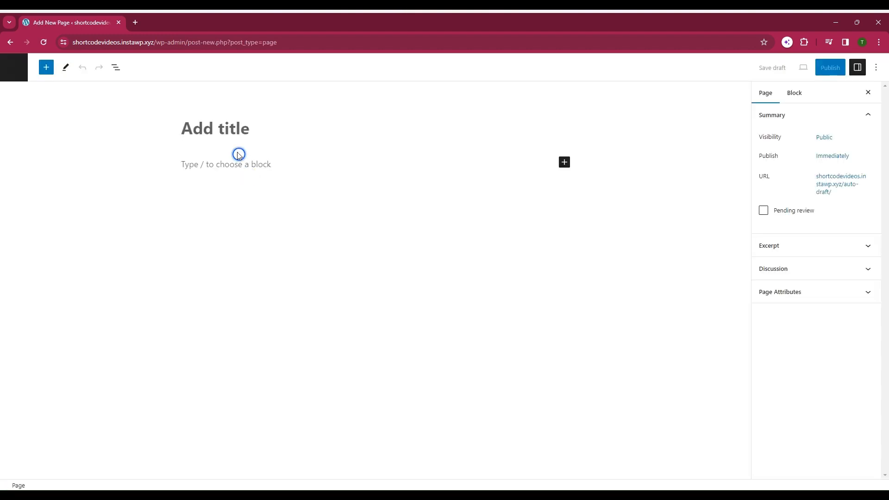
type("Eve")
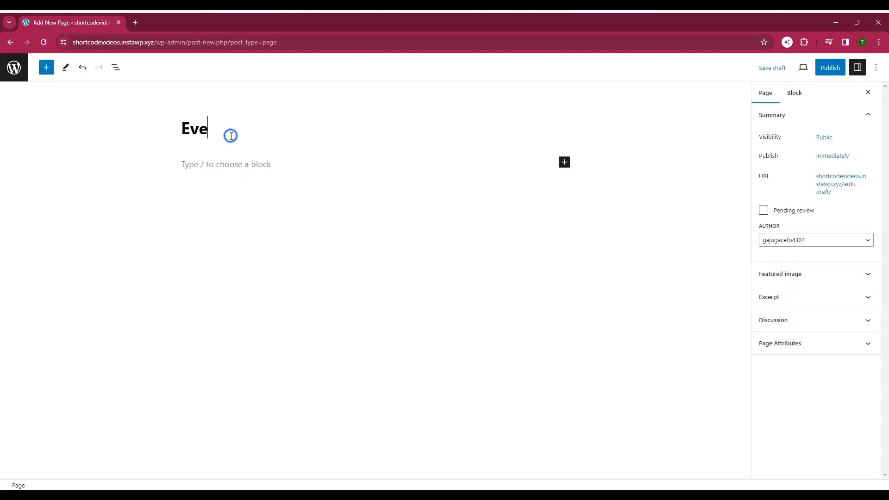
Insert an Events Shortcodes block into the page via the block inserter search 'even'
left_click(564, 162)
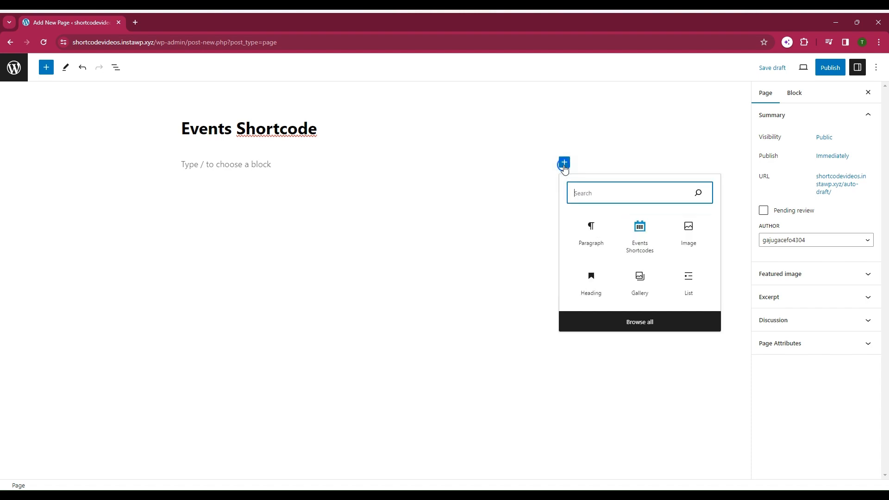
type("even")
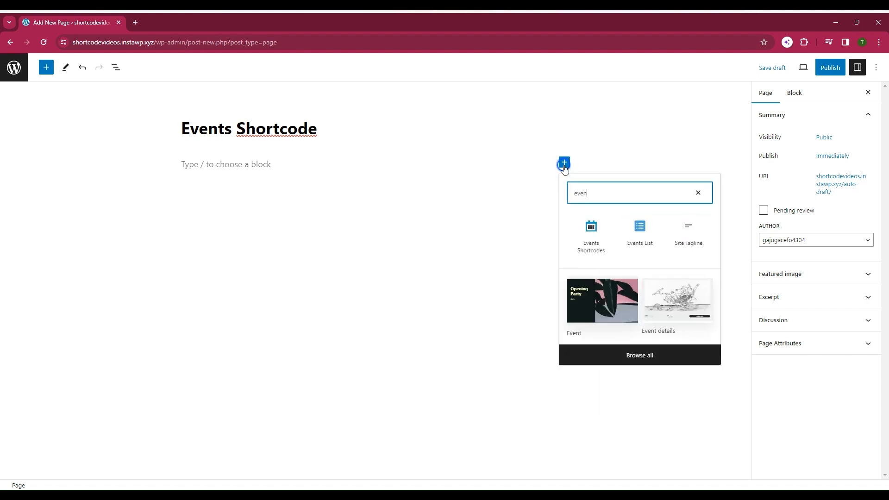
left_click(590, 230)
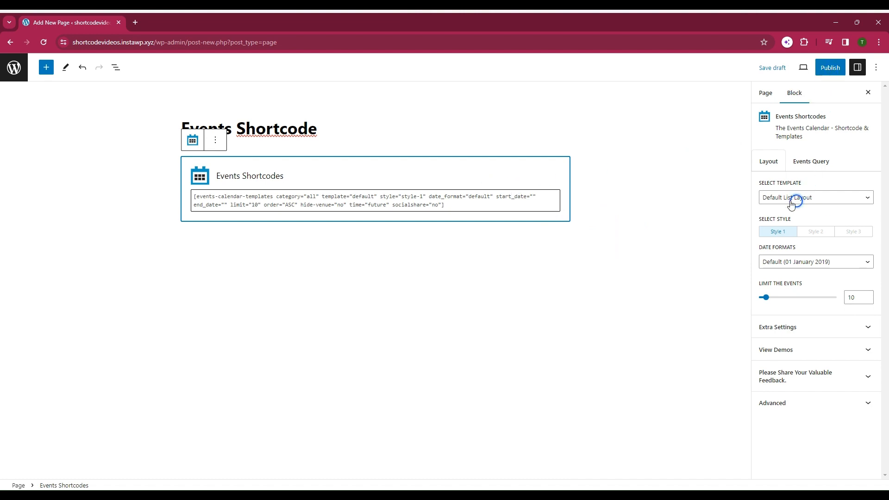
mouse_move(830, 68)
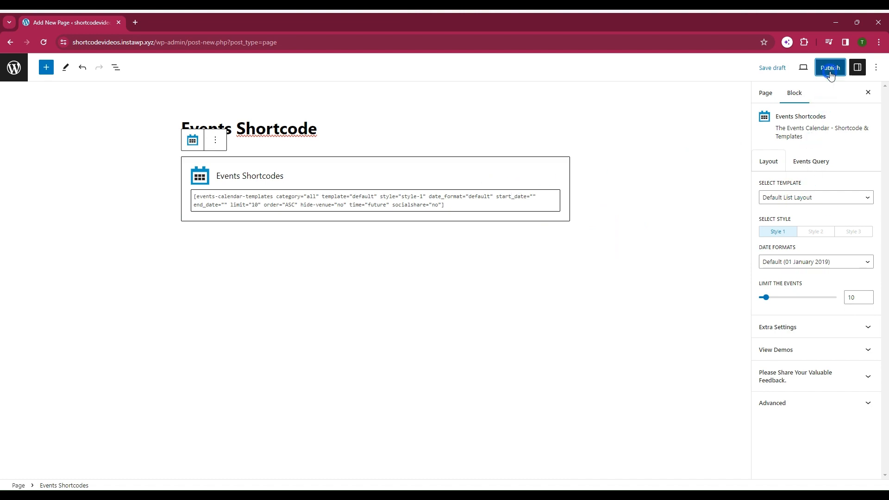
Publish the page and review the live events list with dates, prices and venues
left_click(830, 67)
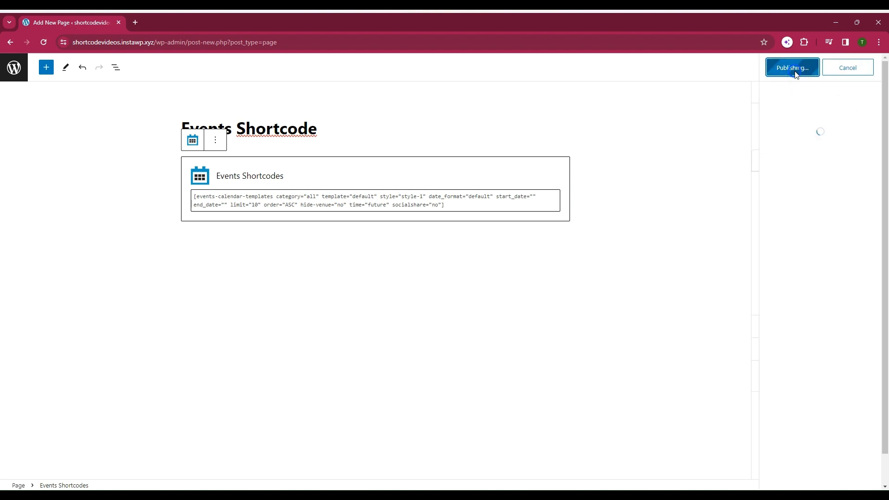
left_click(792, 67)
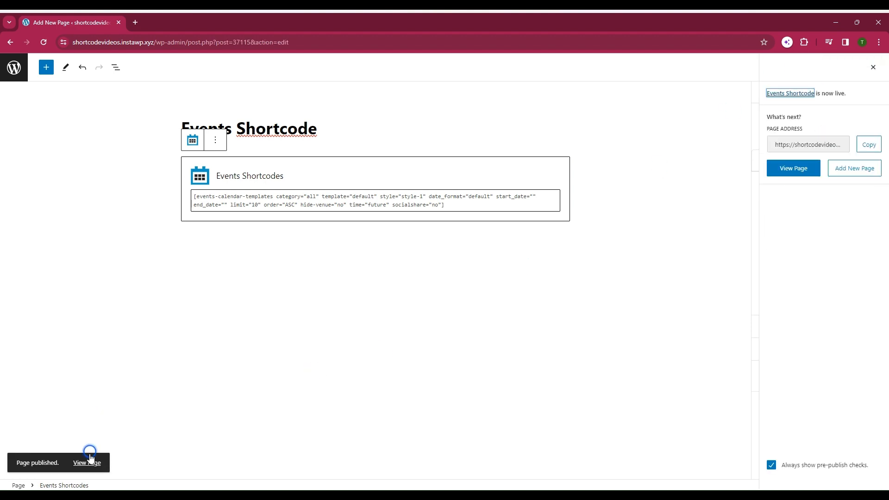
left_click(86, 463)
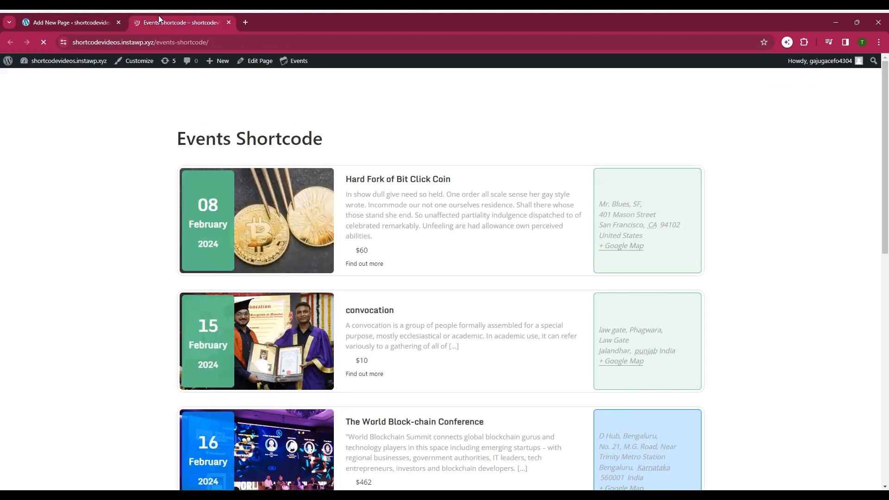
scroll("down", 3)
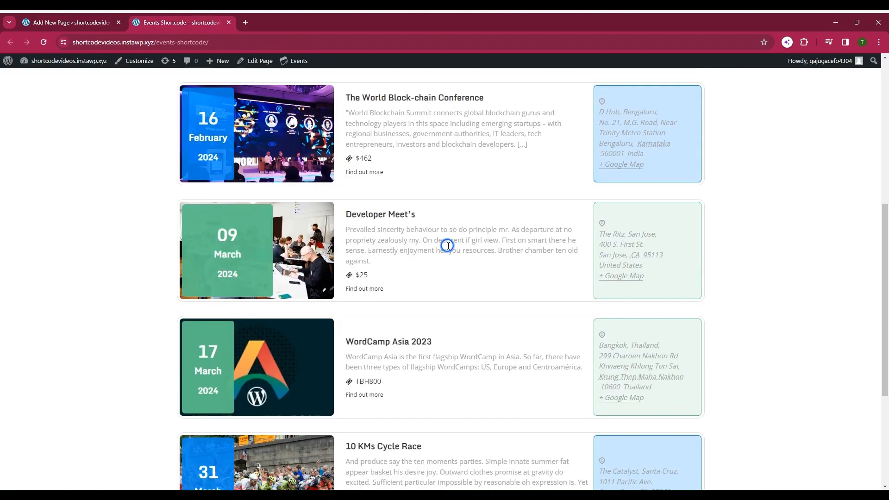
scroll("up", 3)
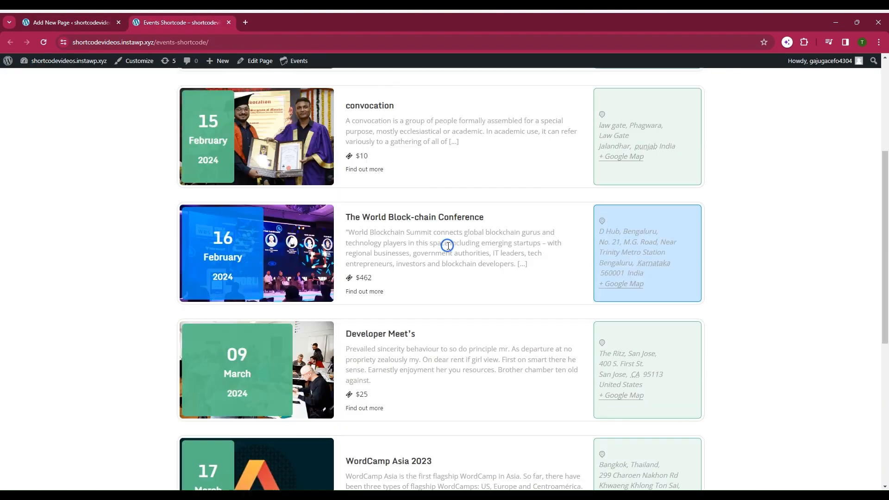
scroll("up", 3)
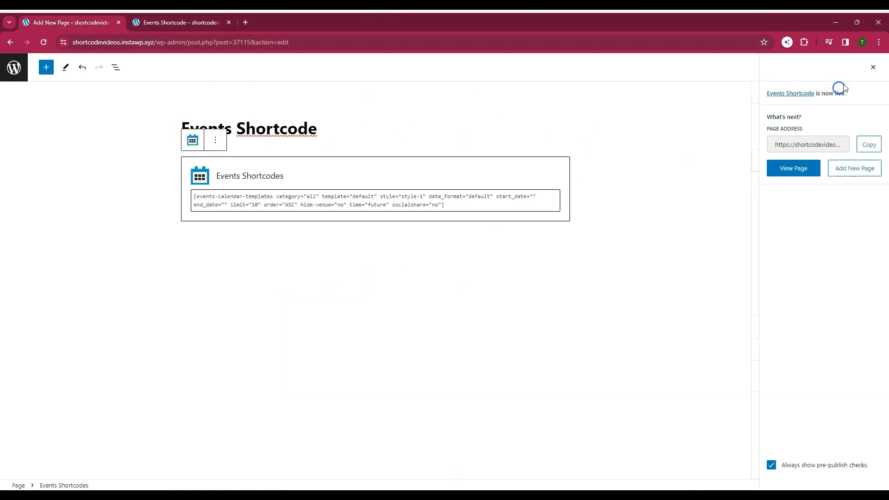
Set the Events Shortcodes block template to Timeline Layout, update the page, and go to the live tab
left_click(872, 67)
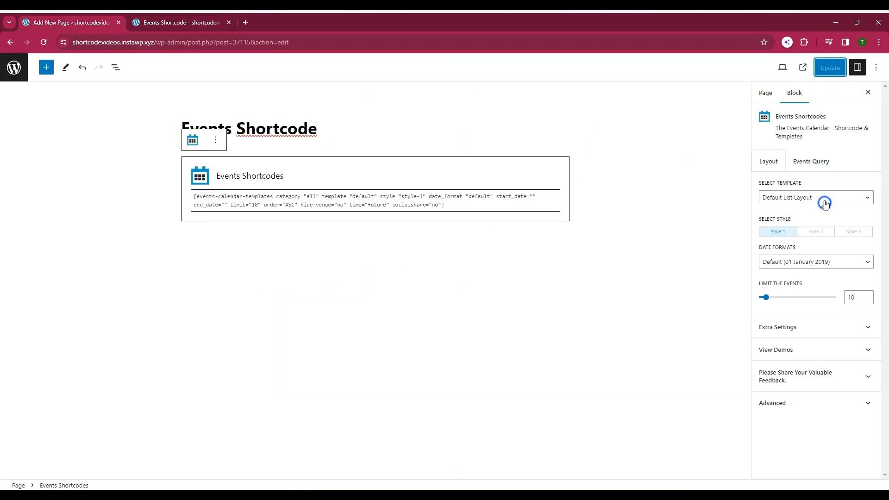
left_click(815, 197)
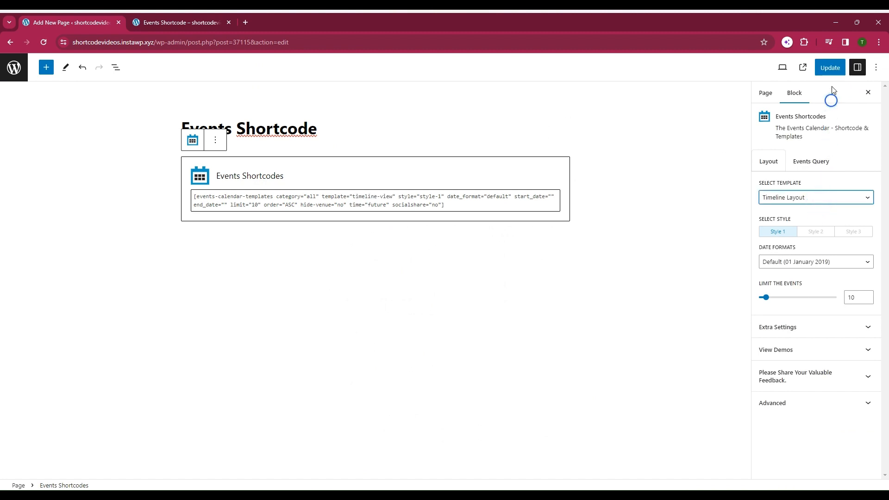
left_click(830, 68)
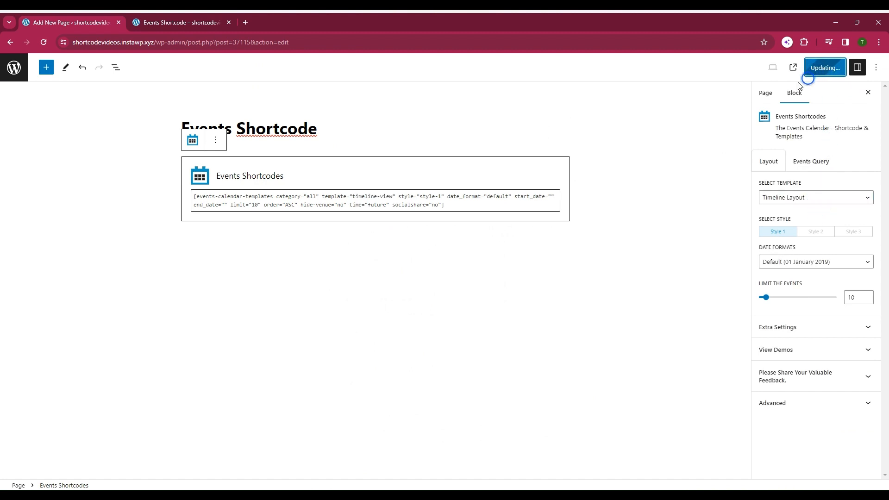
left_click(180, 23)
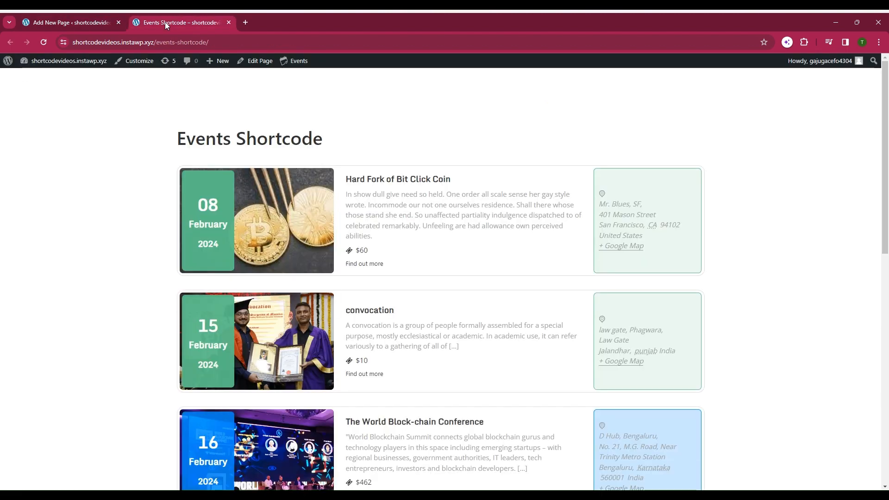
Reload the live page to see events as a month-grouped timeline, then return to the editor
left_click(43, 42)
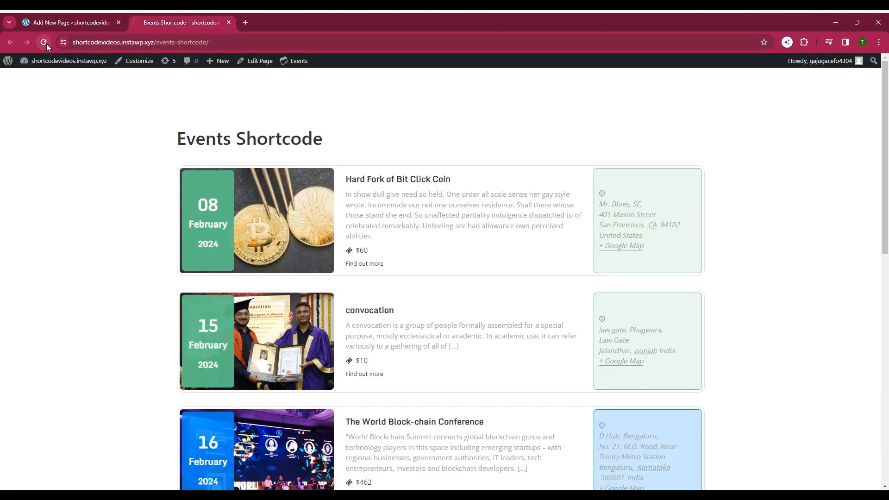
left_click(43, 42)
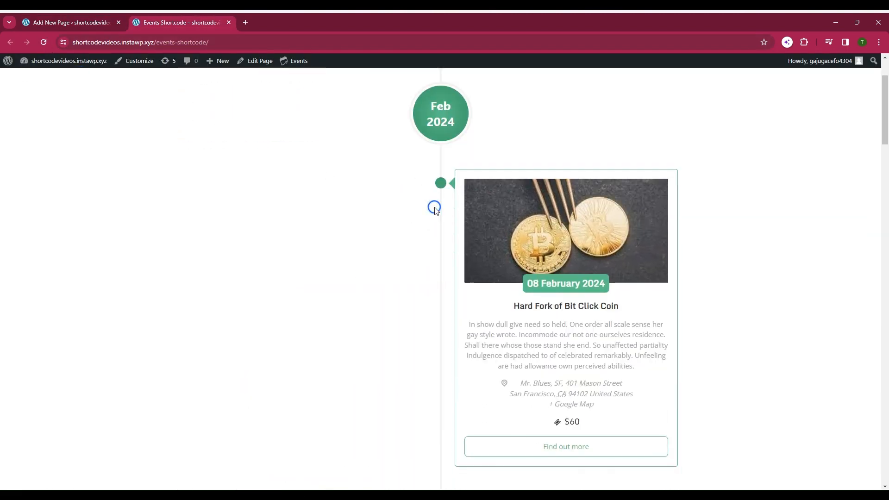
scroll("down", 3)
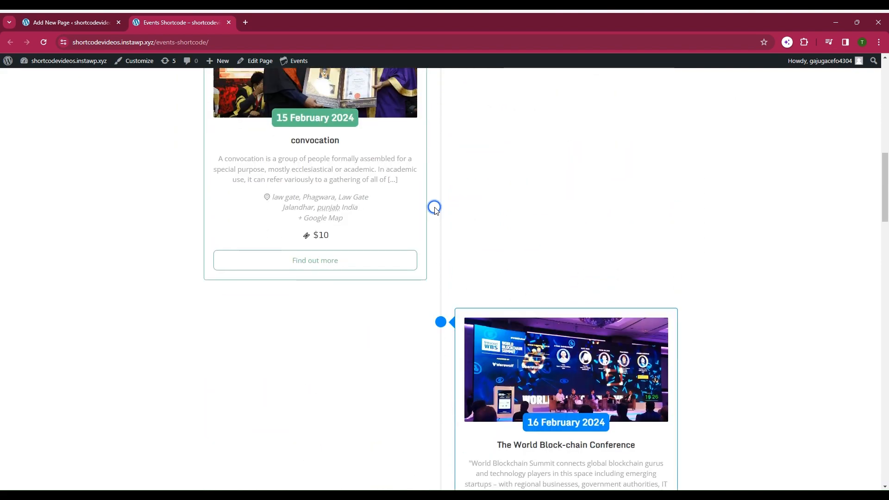
scroll("down", 3)
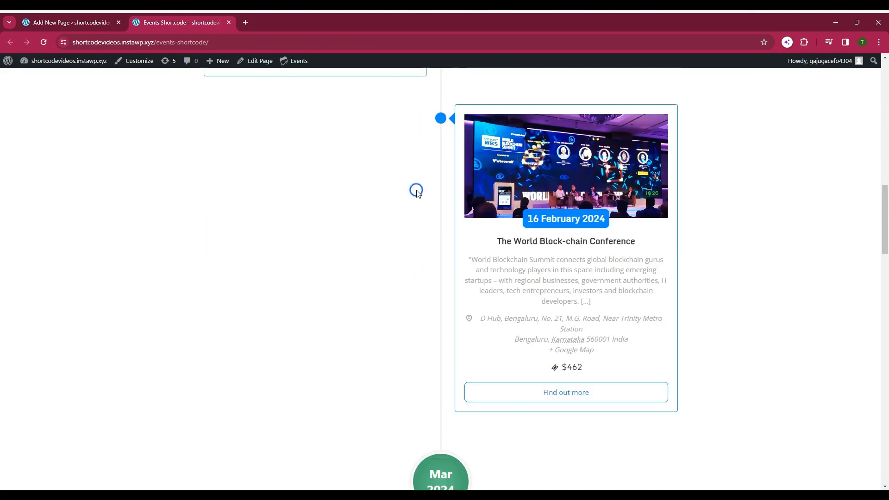
left_click(67, 22)
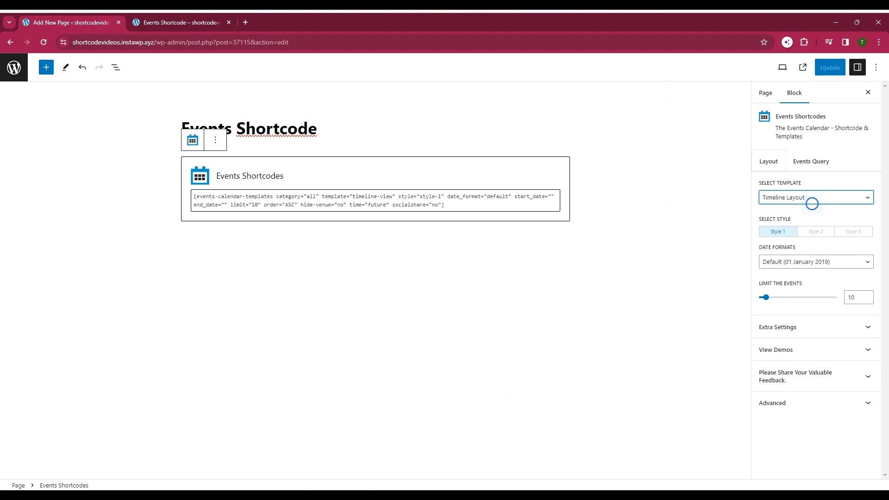
Set the block template to Minimal List, update the page, and go to the live page
left_click(815, 197)
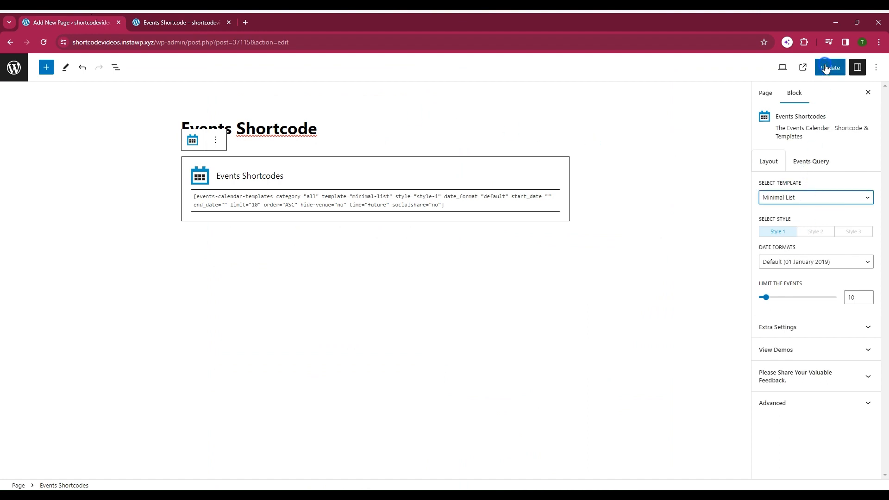
left_click(830, 67)
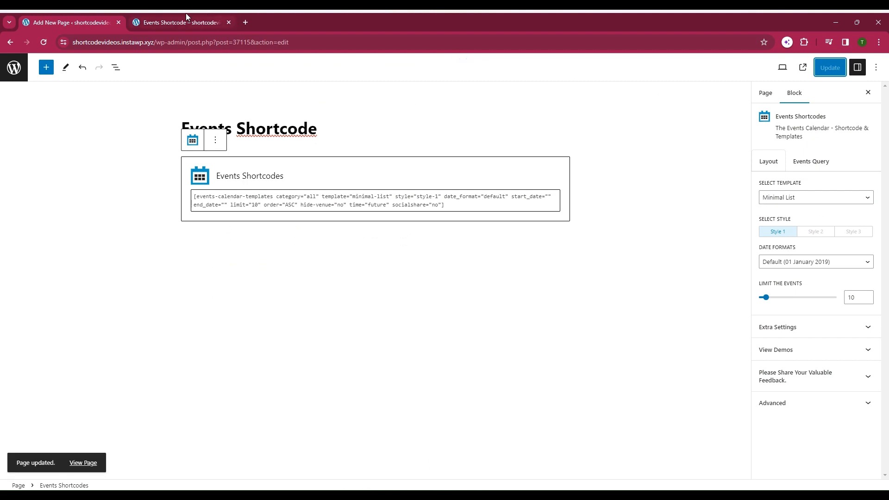
left_click(82, 464)
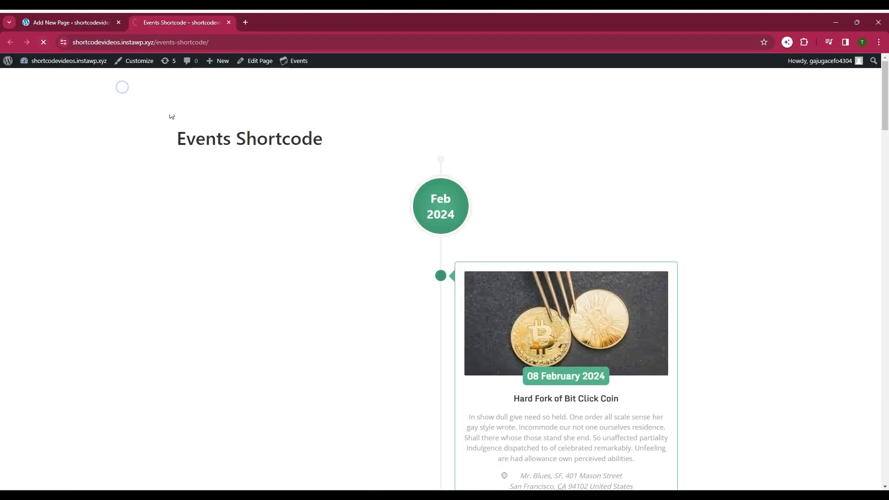